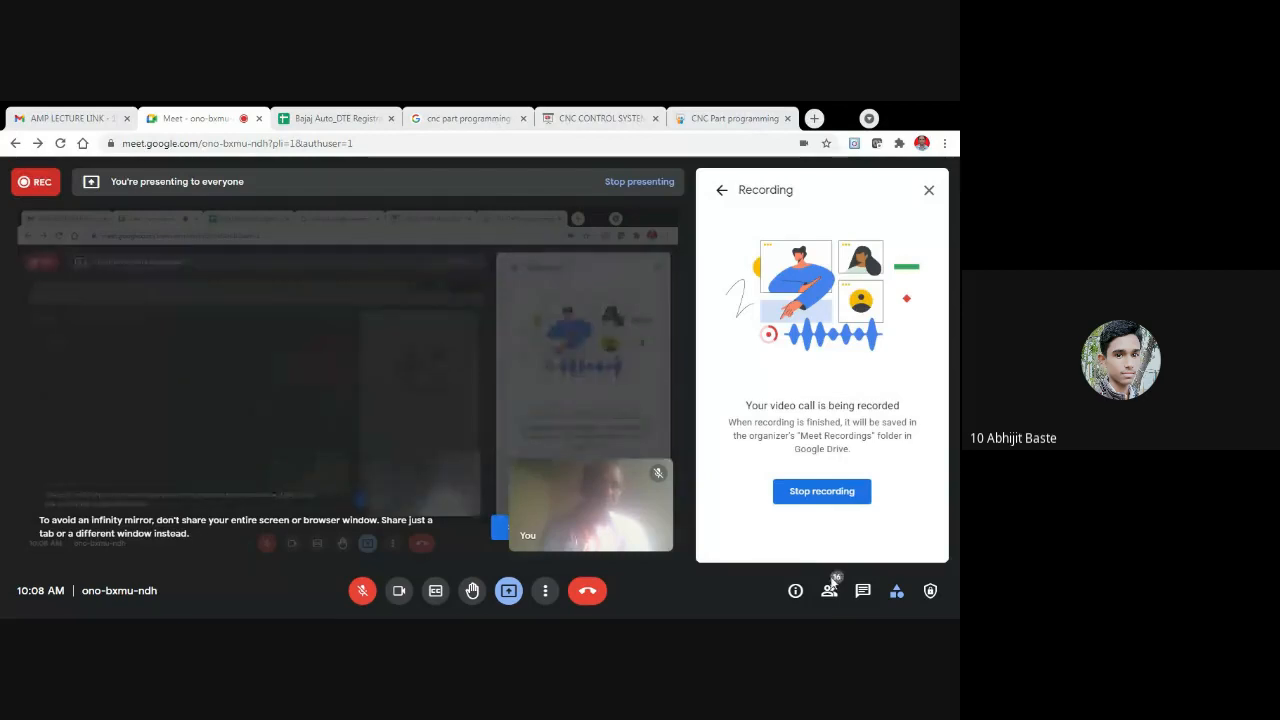
Open the People list in the Meet call and unmute the microphone.
left_click(829, 591)
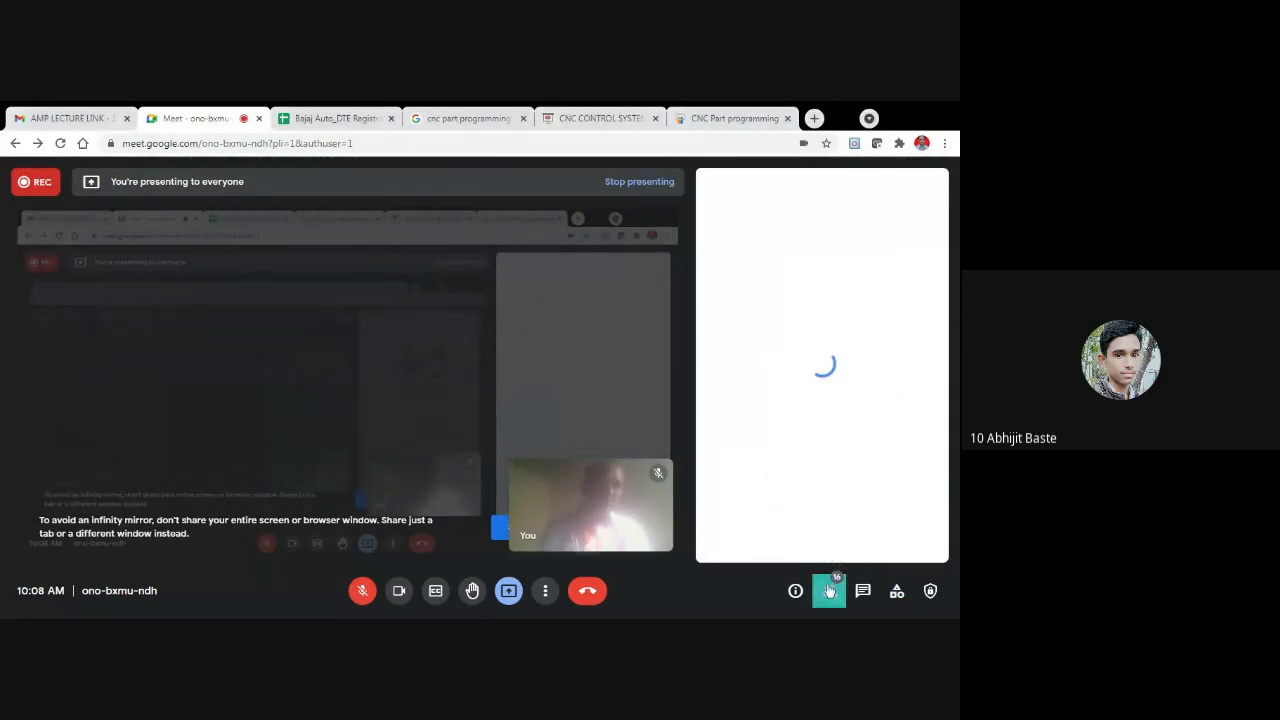
left_click(828, 591)
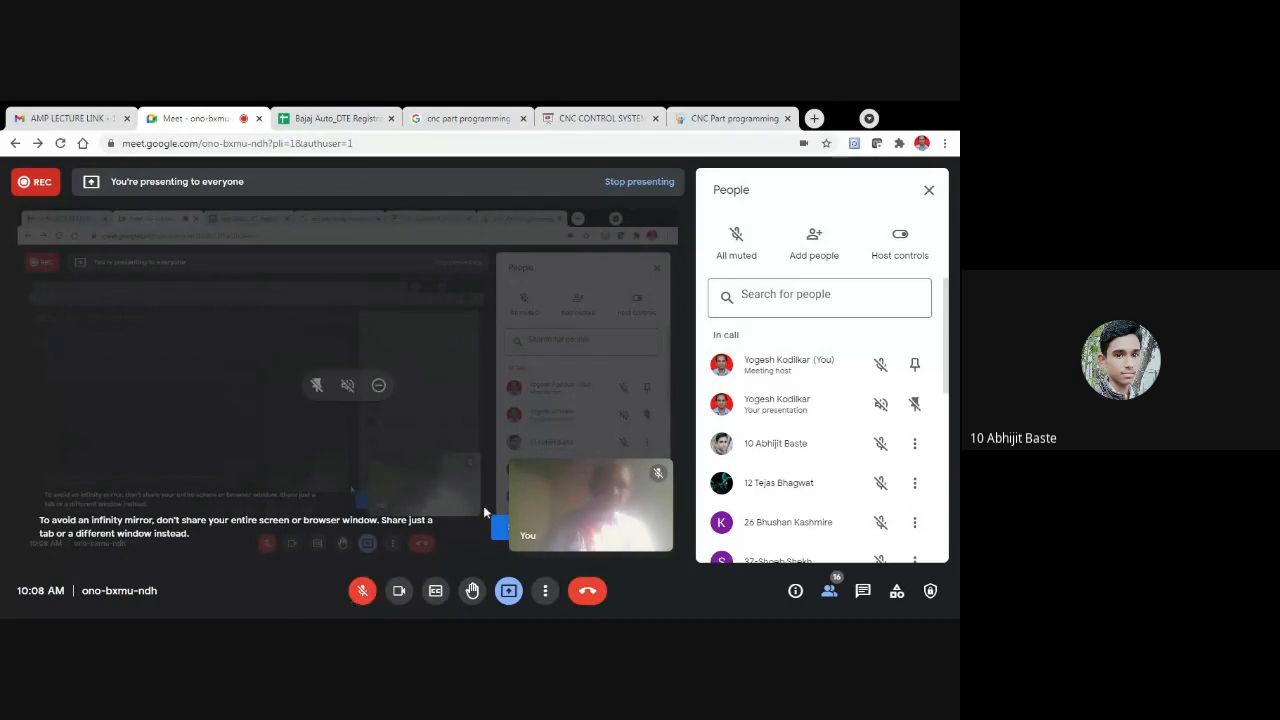
mouse_move(477, 497)
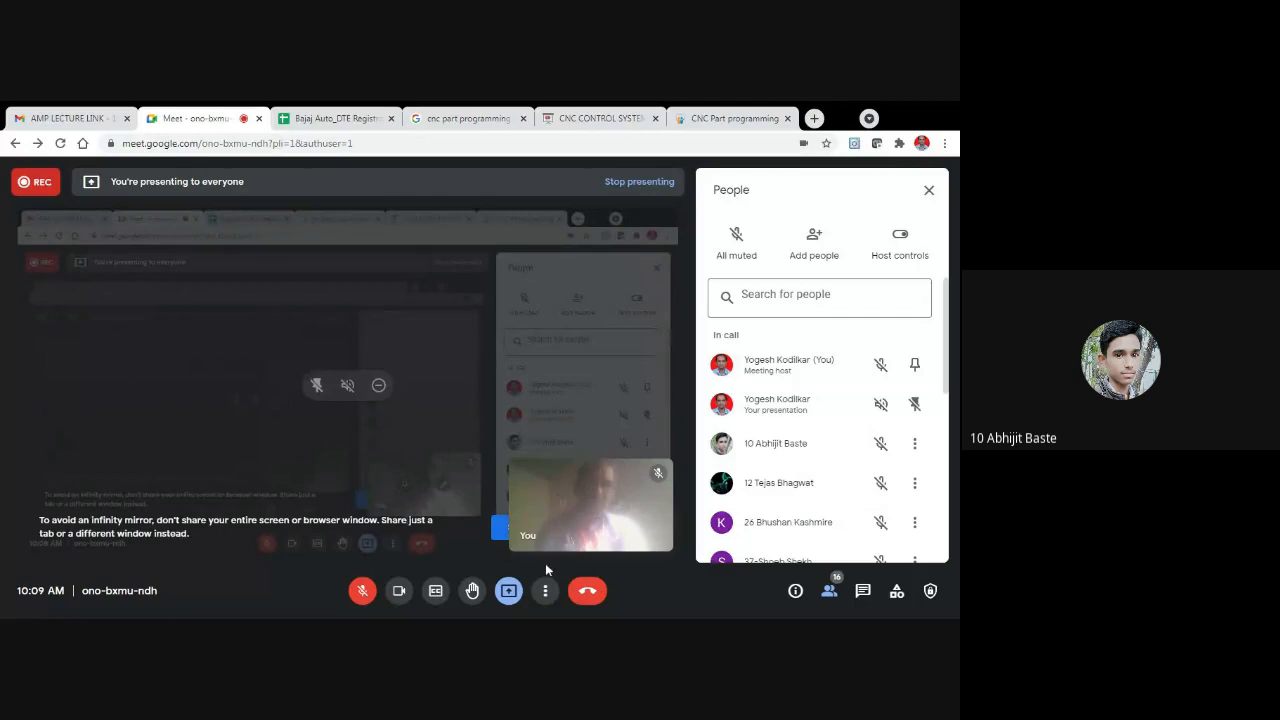
mouse_move(362, 591)
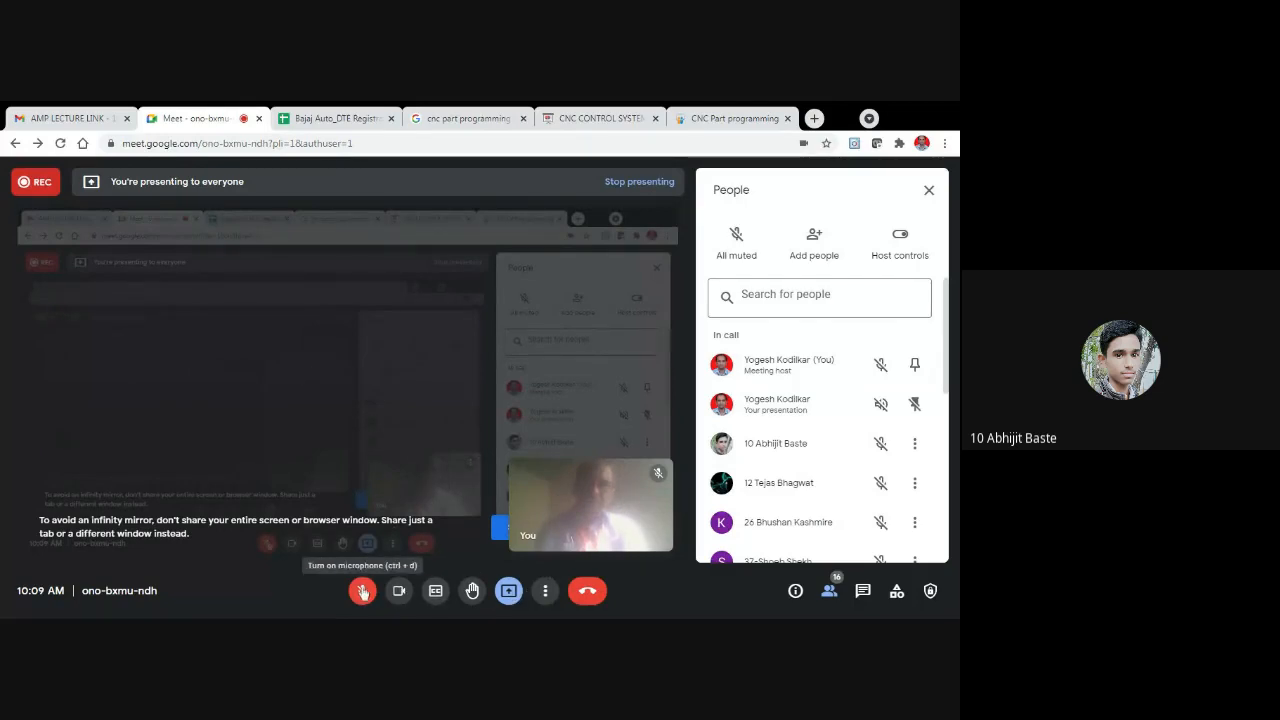
left_click(362, 591)
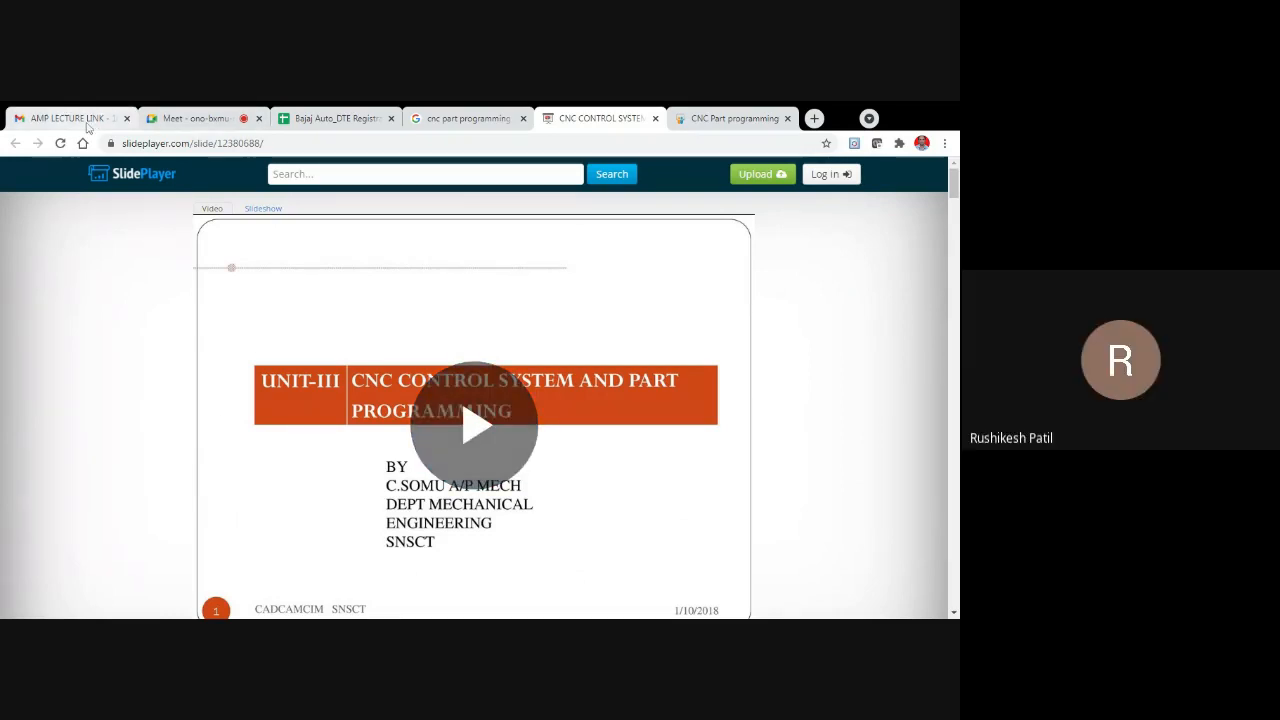
Show the AMP LECTURE LINK email in Gmail, then go back to the Meet call.
left_click(70, 118)
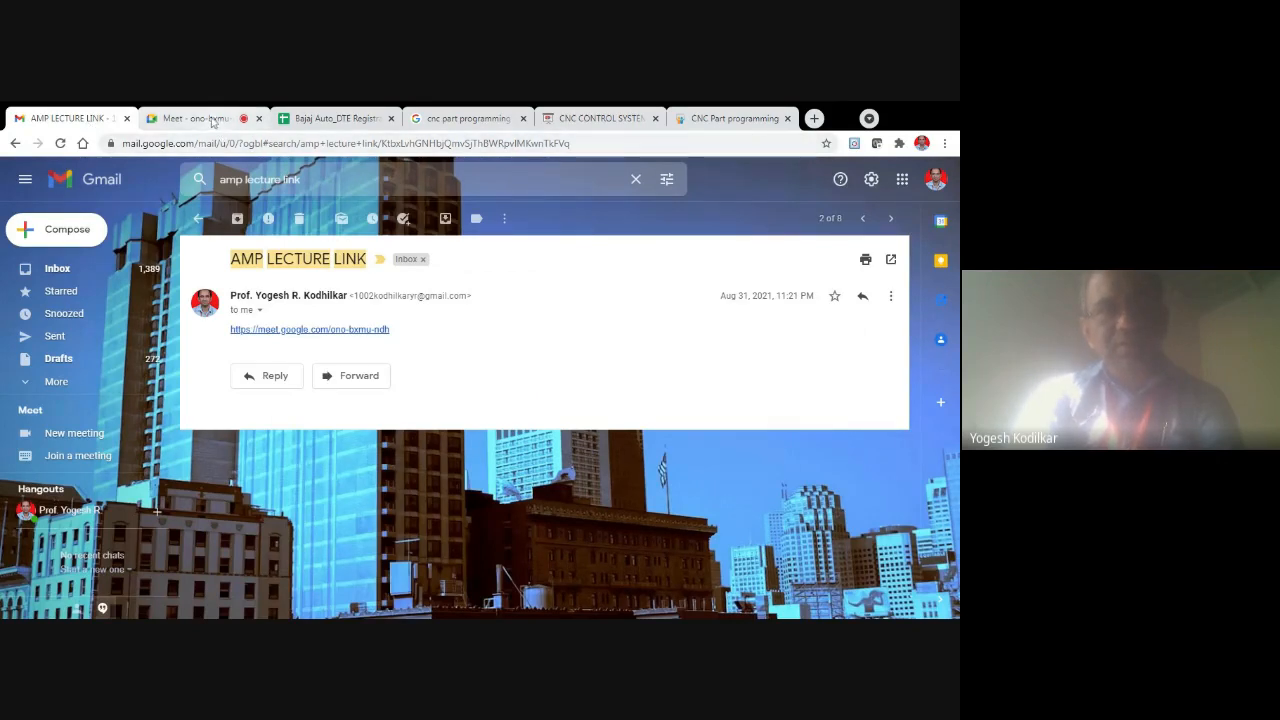
left_click(200, 117)
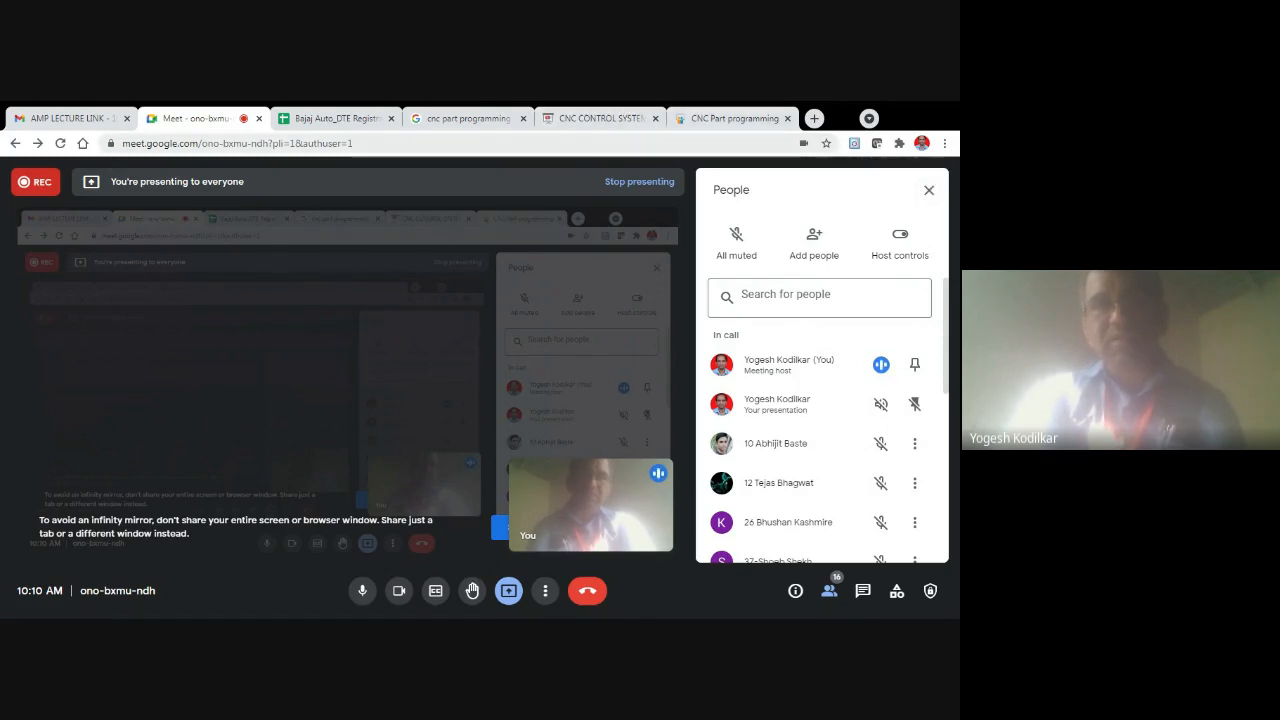
Admit the waiting participant and go back to the CNC CONTROL SYSTEM slideshow.
left_click(599, 118)
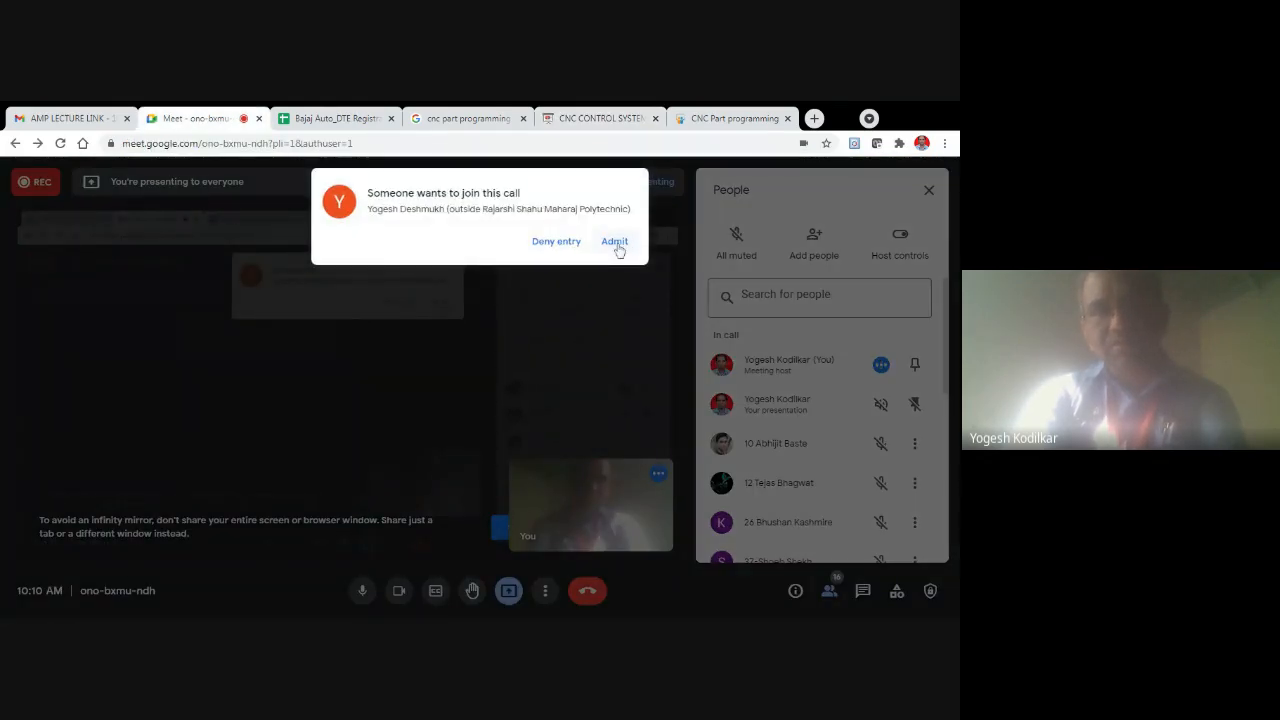
left_click(614, 241)
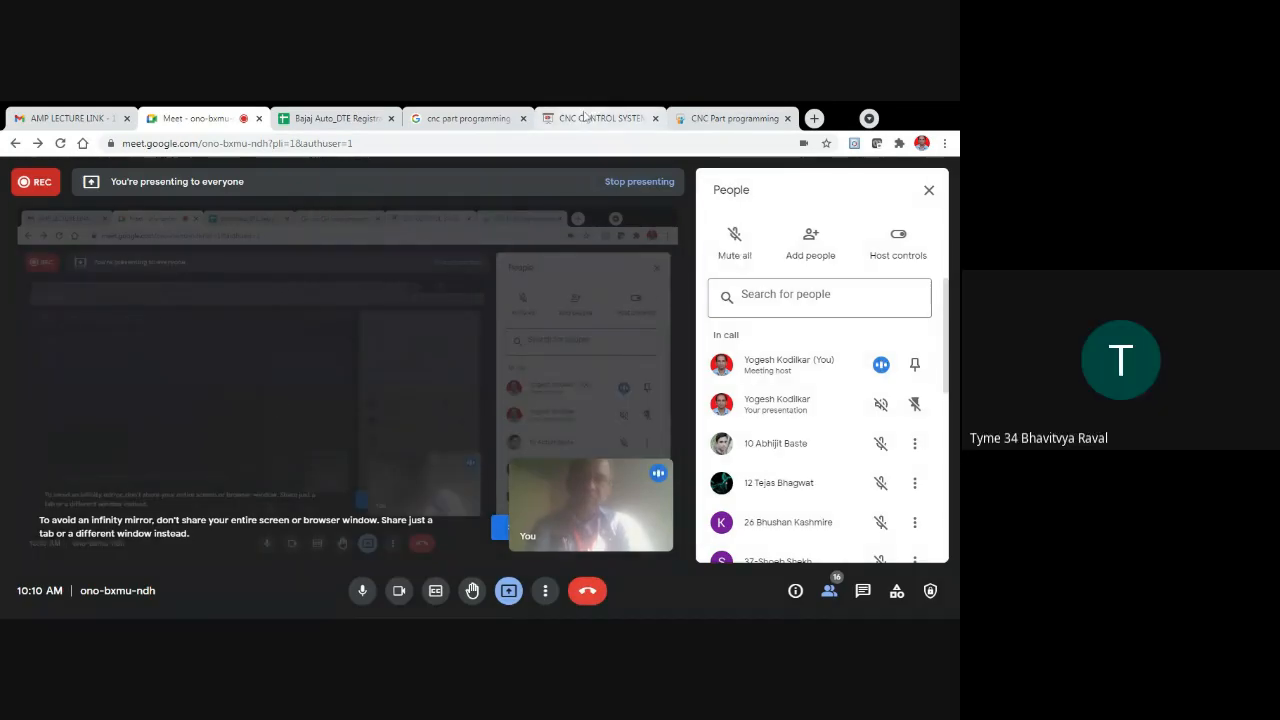
left_click(600, 118)
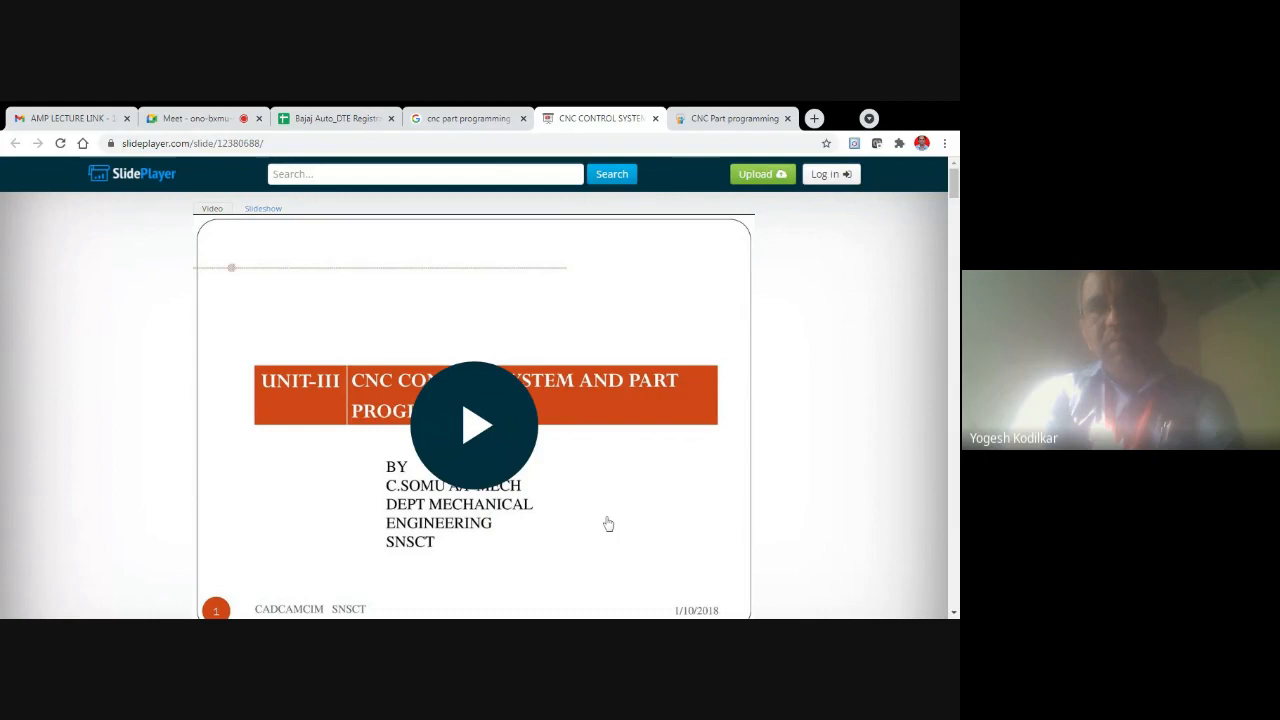
mouse_move(479, 462)
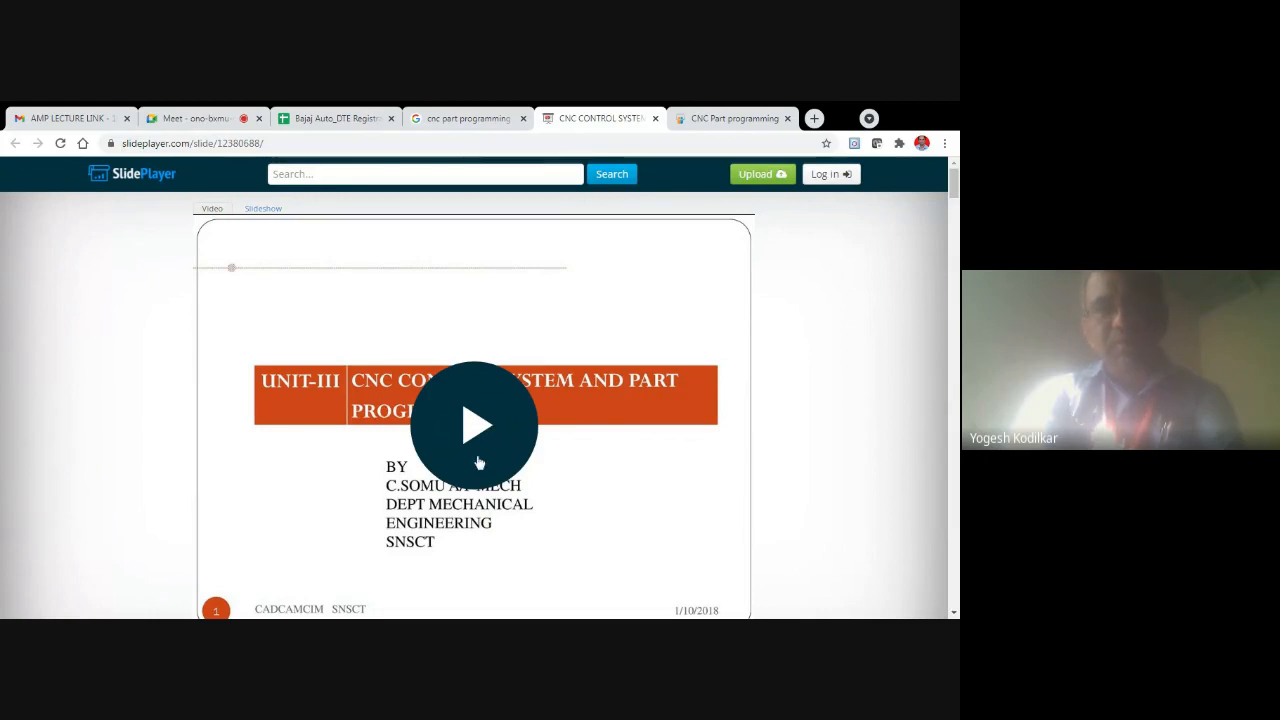
mouse_move(468, 450)
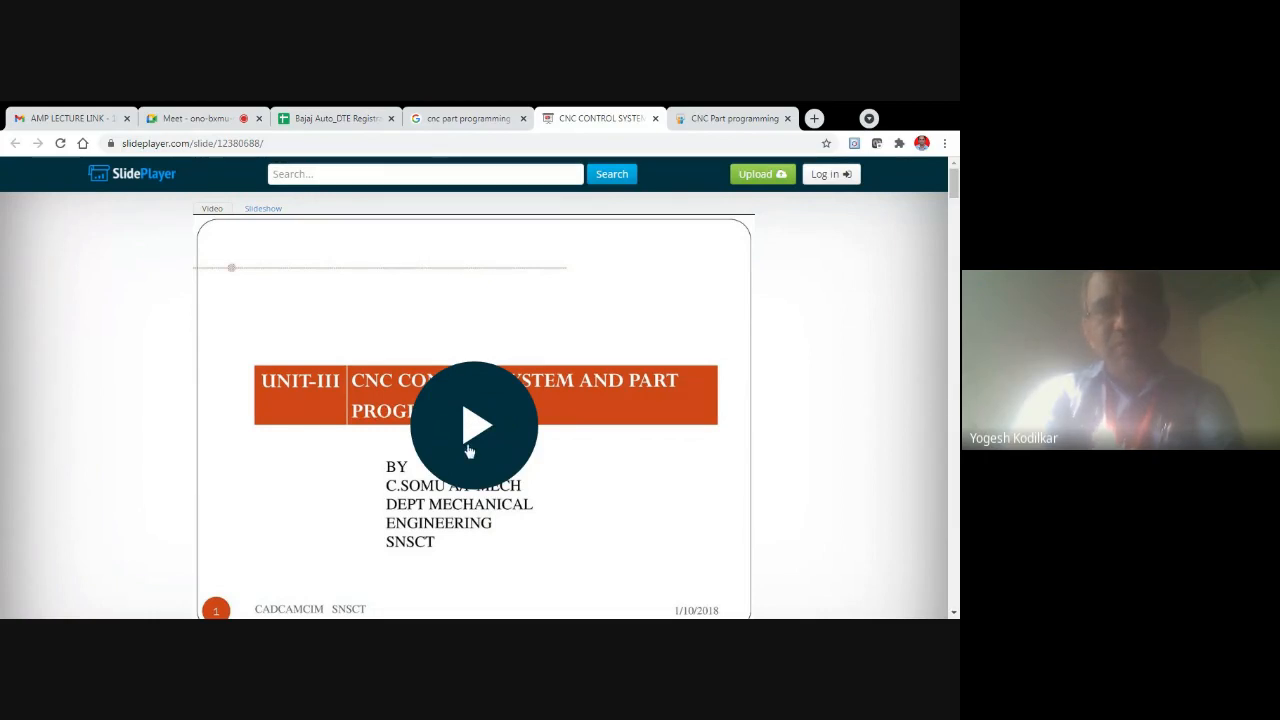
Play the CNC Control System and Part Programming video on SlidePlayer.
left_click(474, 425)
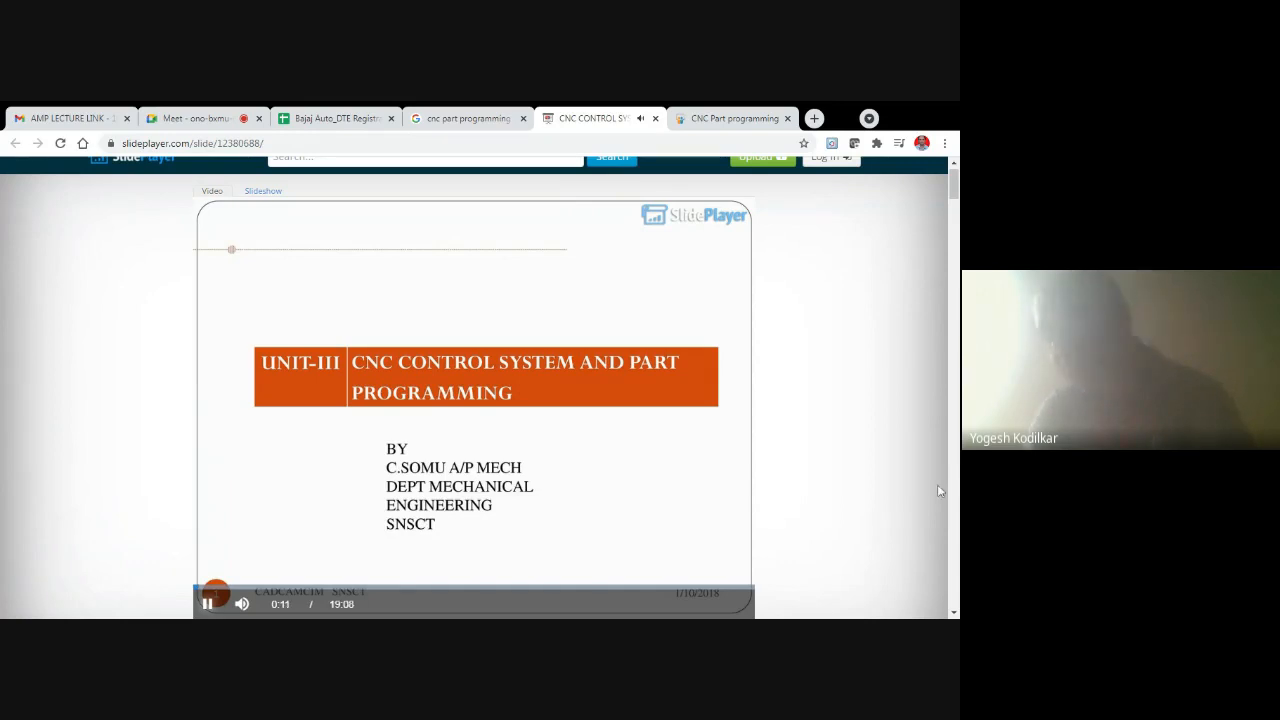
mouse_move(853, 524)
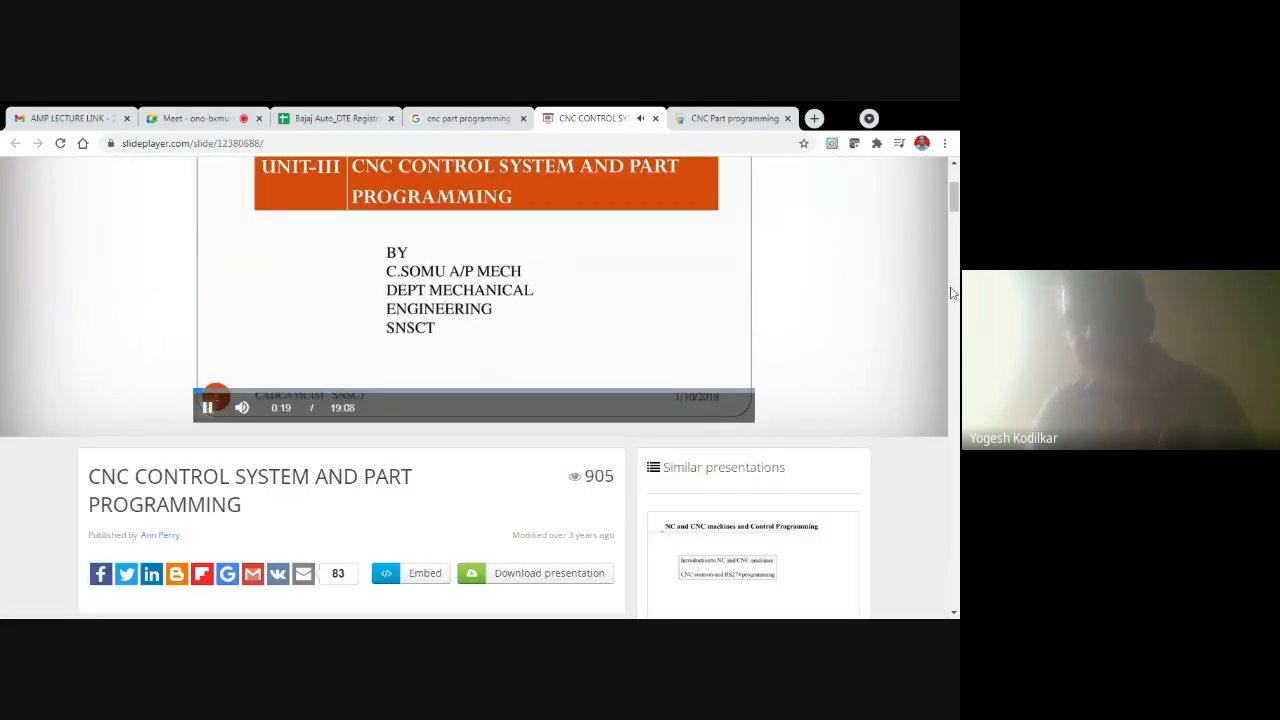
Scroll the SlidePlayer page while the part program slide plays.
scroll("down", 3)
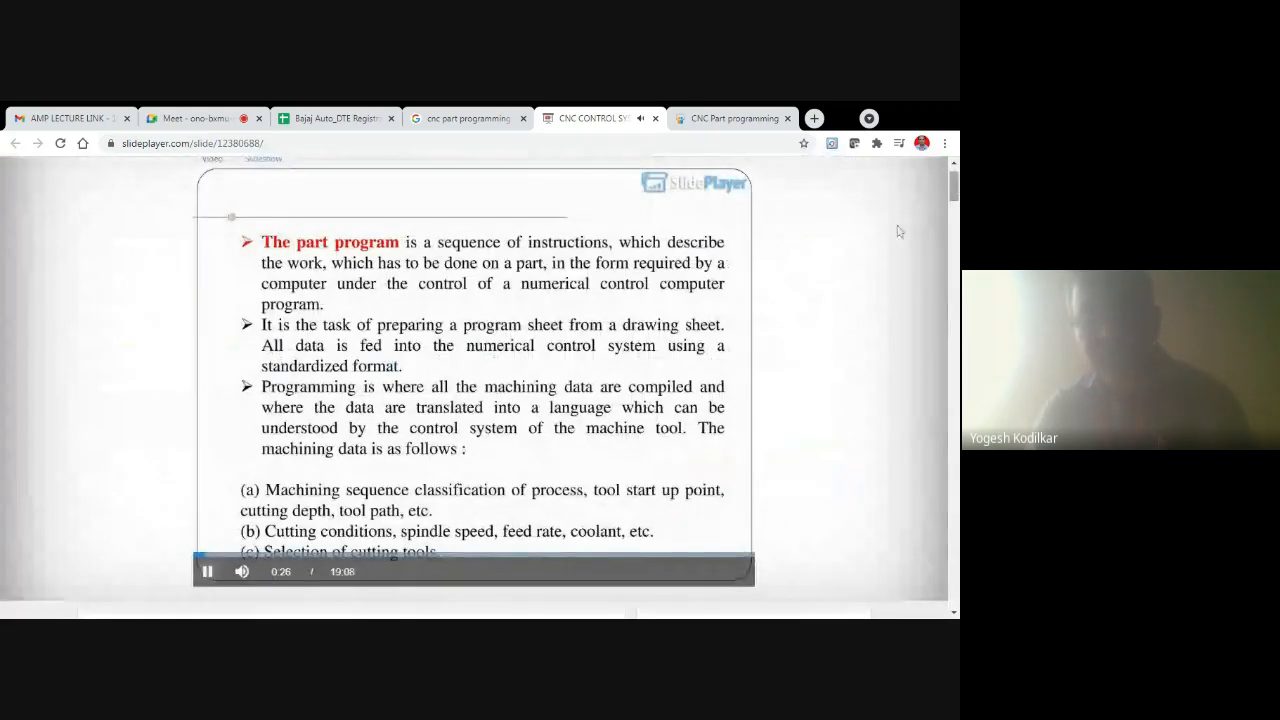
mouse_move(637, 372)
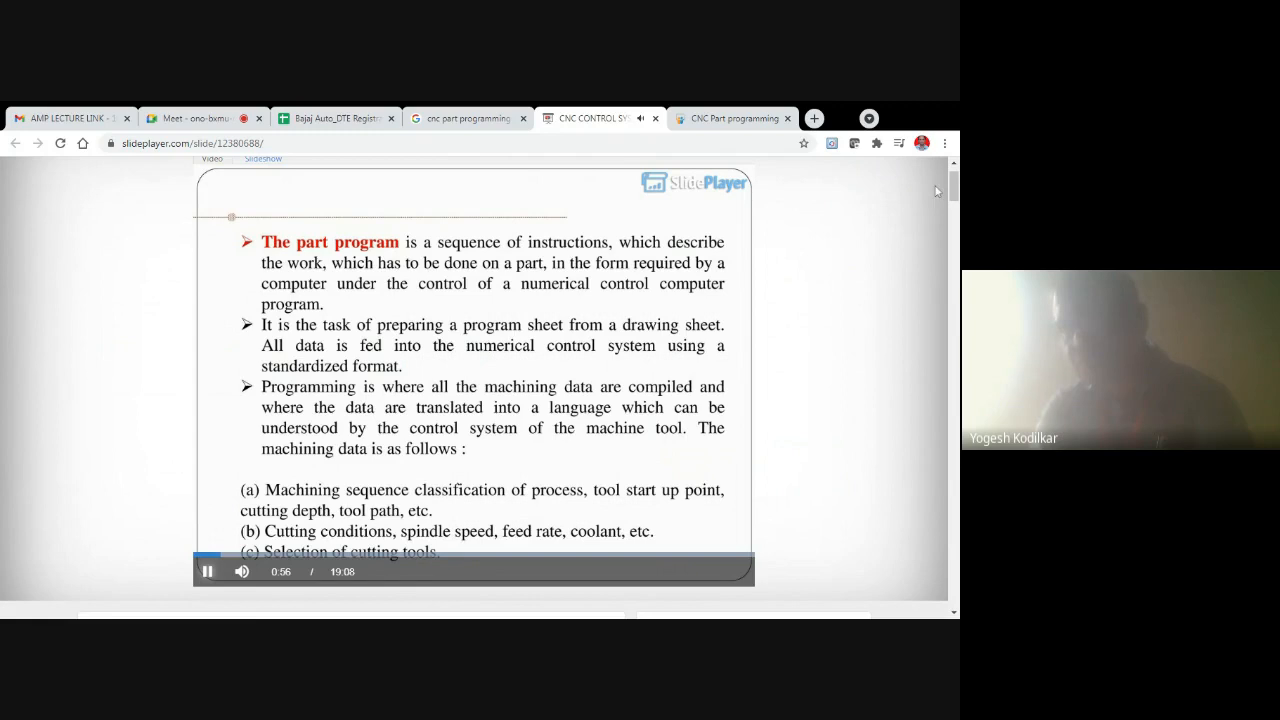
scroll("down", 3)
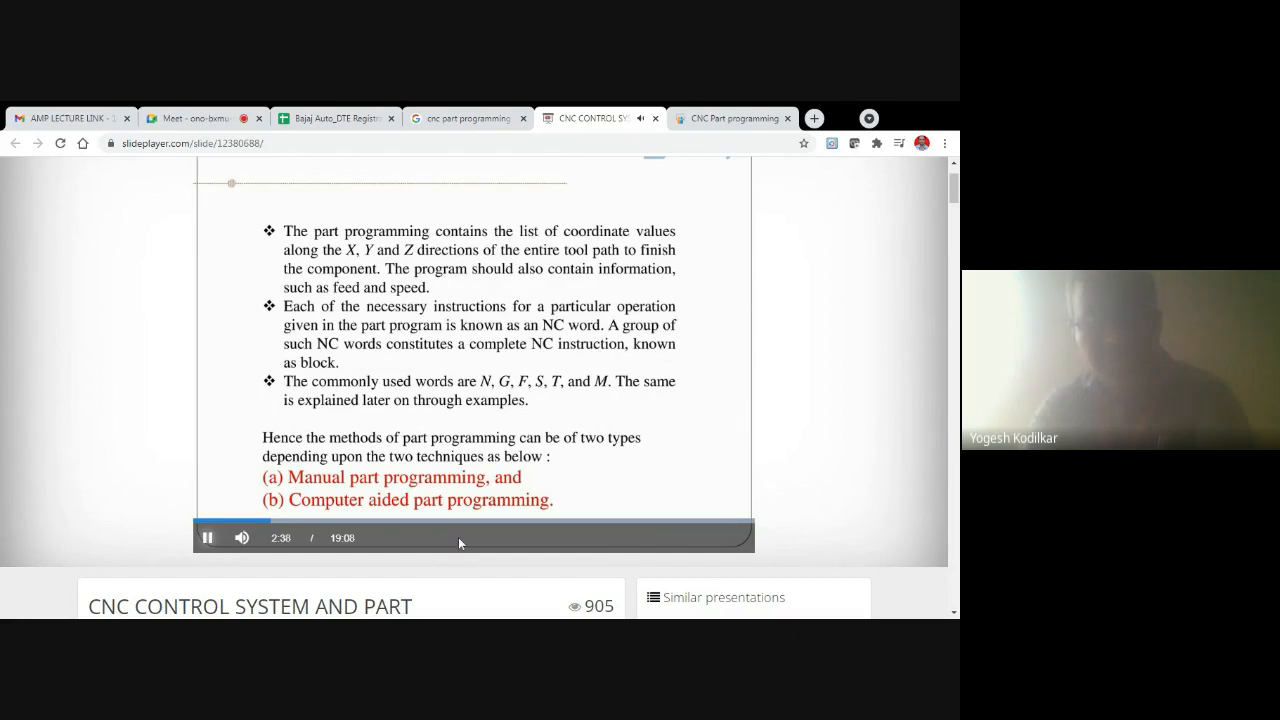
mouse_move(465, 530)
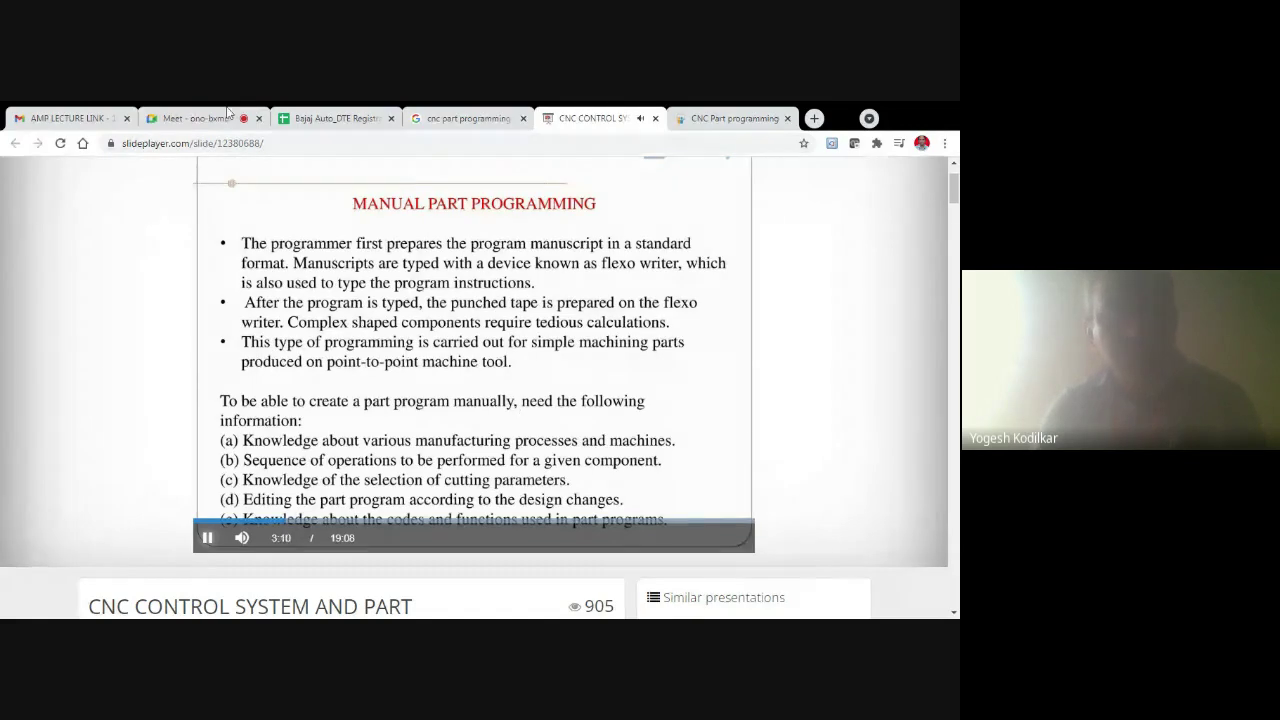
Admit the waiting participant to the call and check the slide deck tabs.
left_click(200, 118)
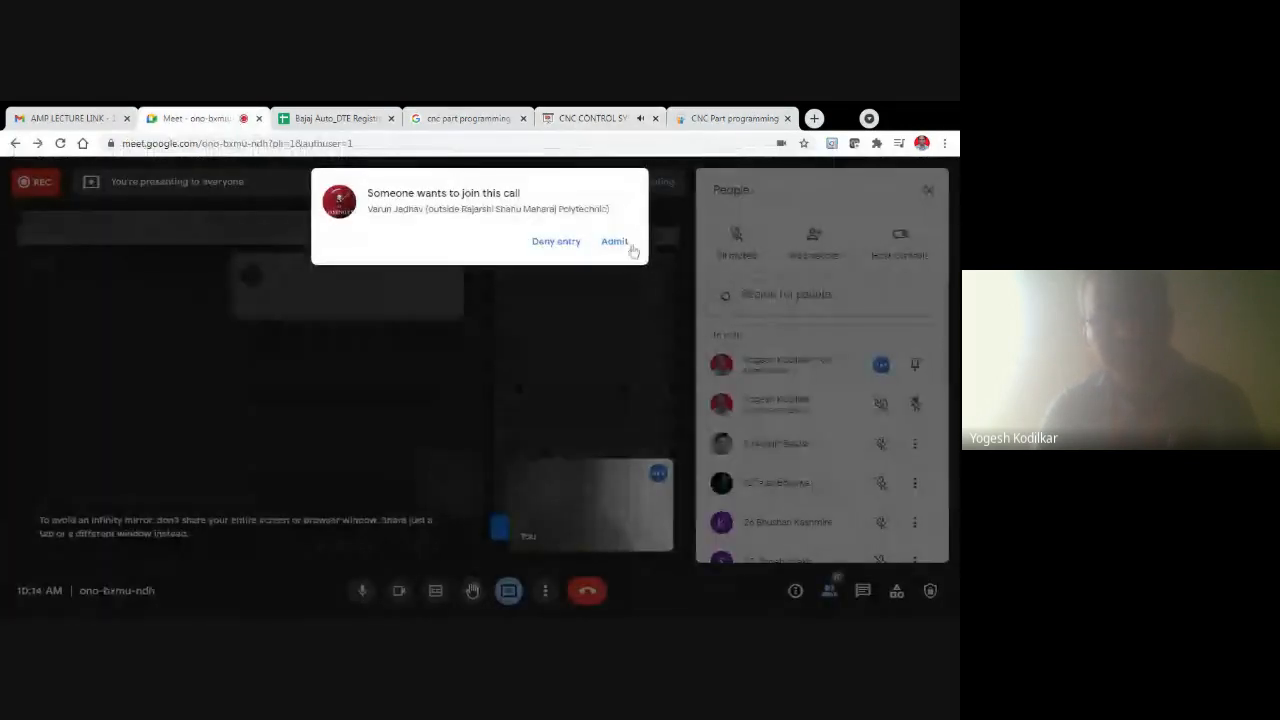
left_click(614, 241)
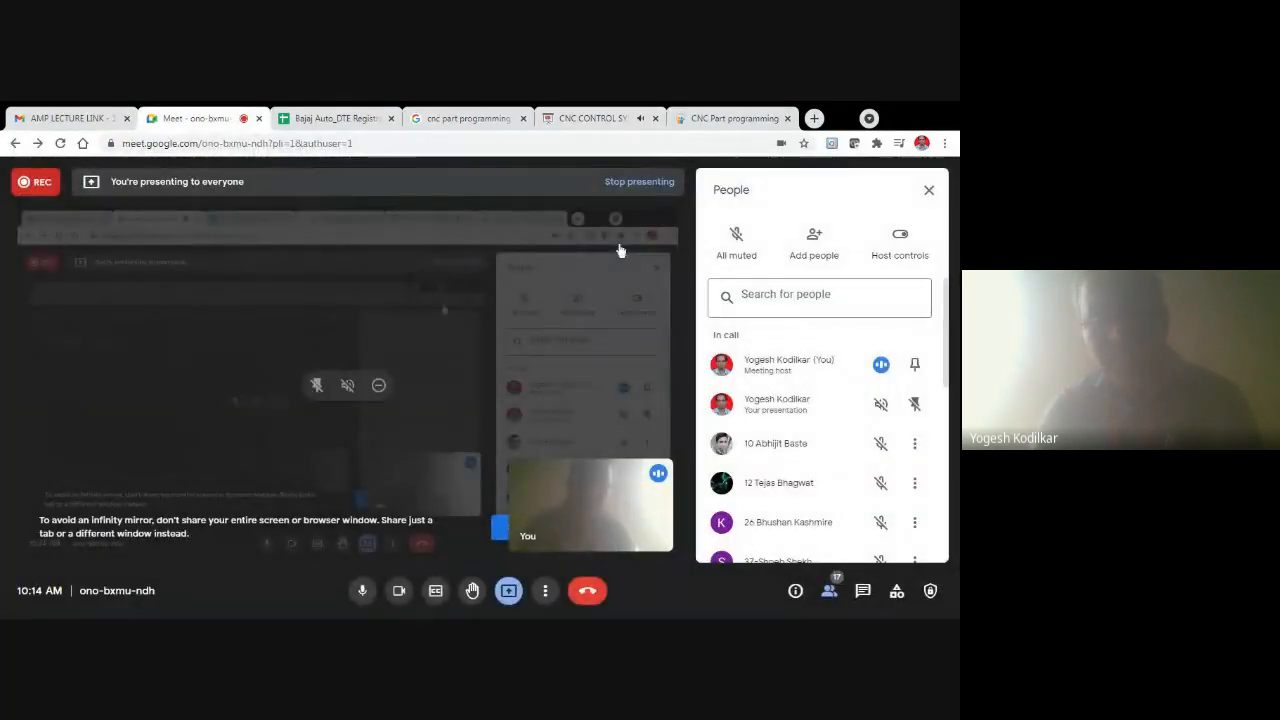
left_click(736, 118)
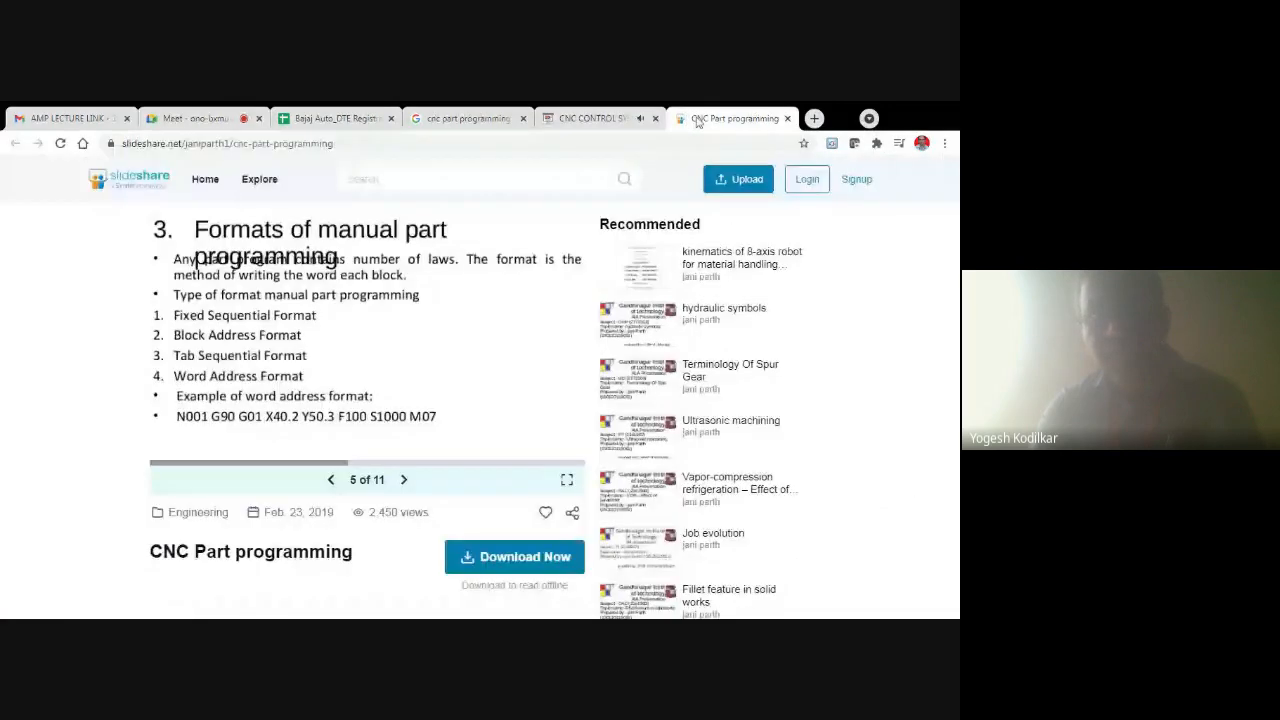
left_click(585, 118)
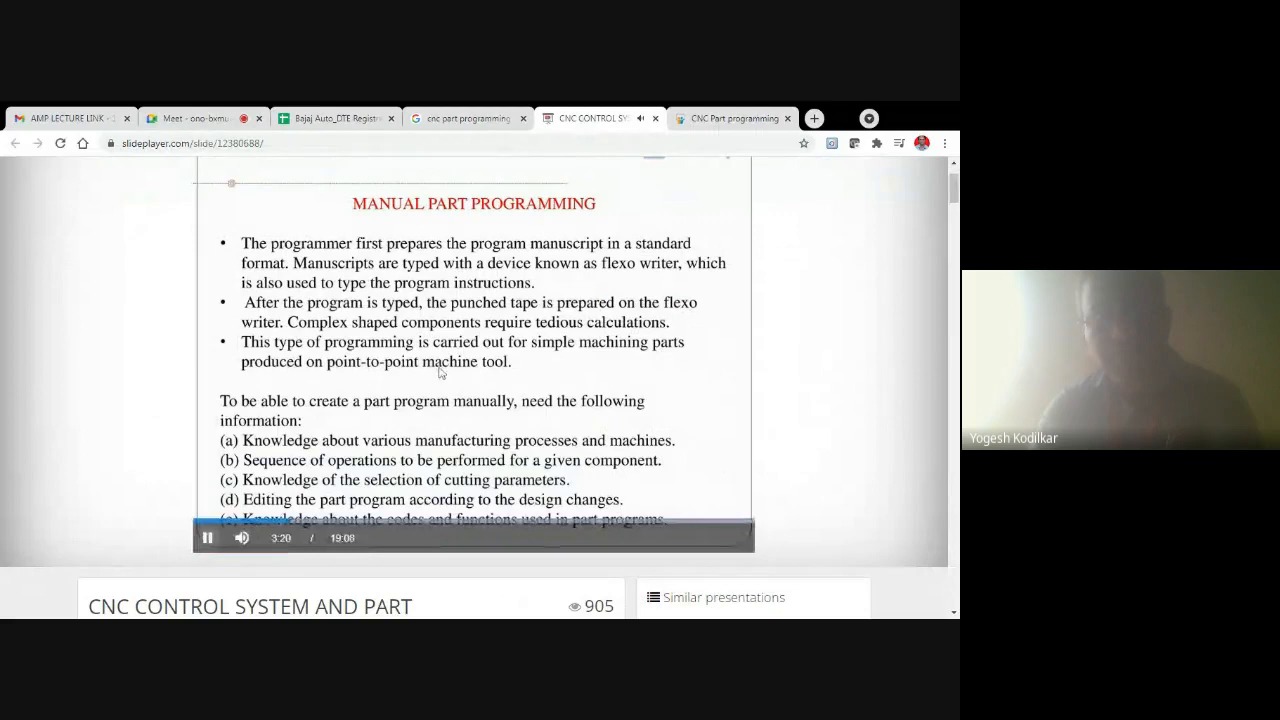
Turn off the camera and return to the paused lecture video.
left_click(207, 537)
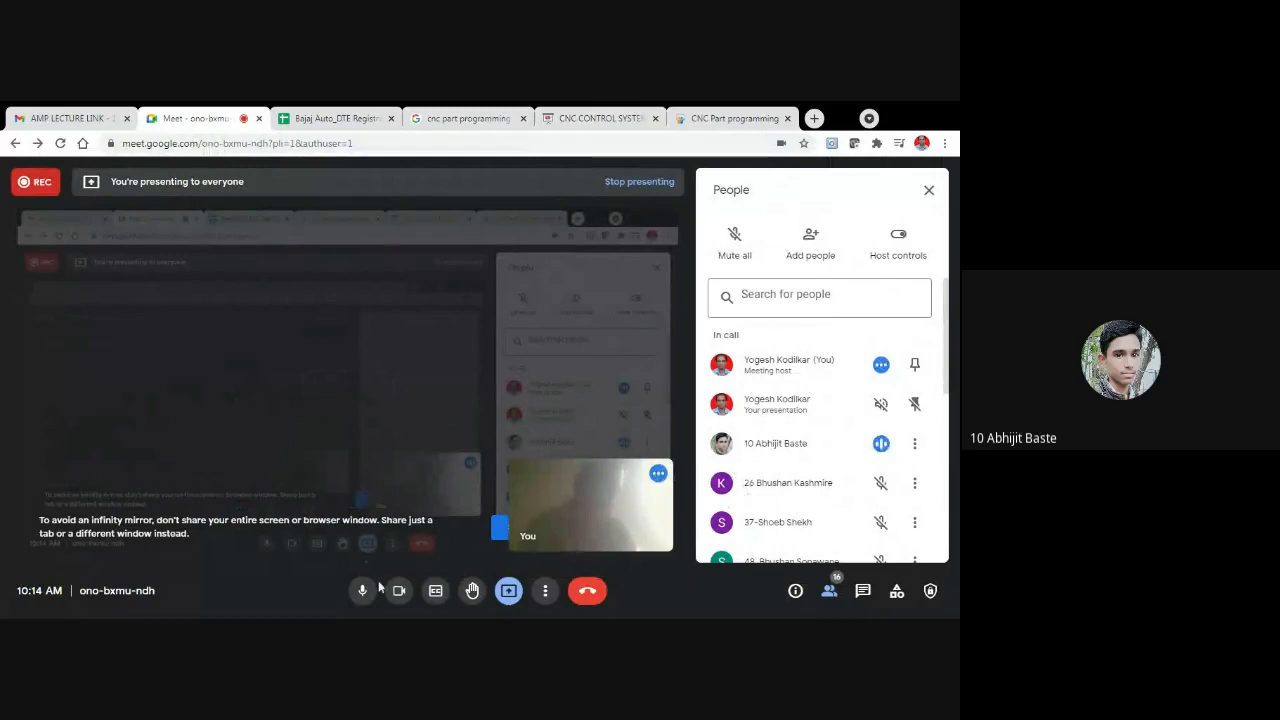
left_click(398, 591)
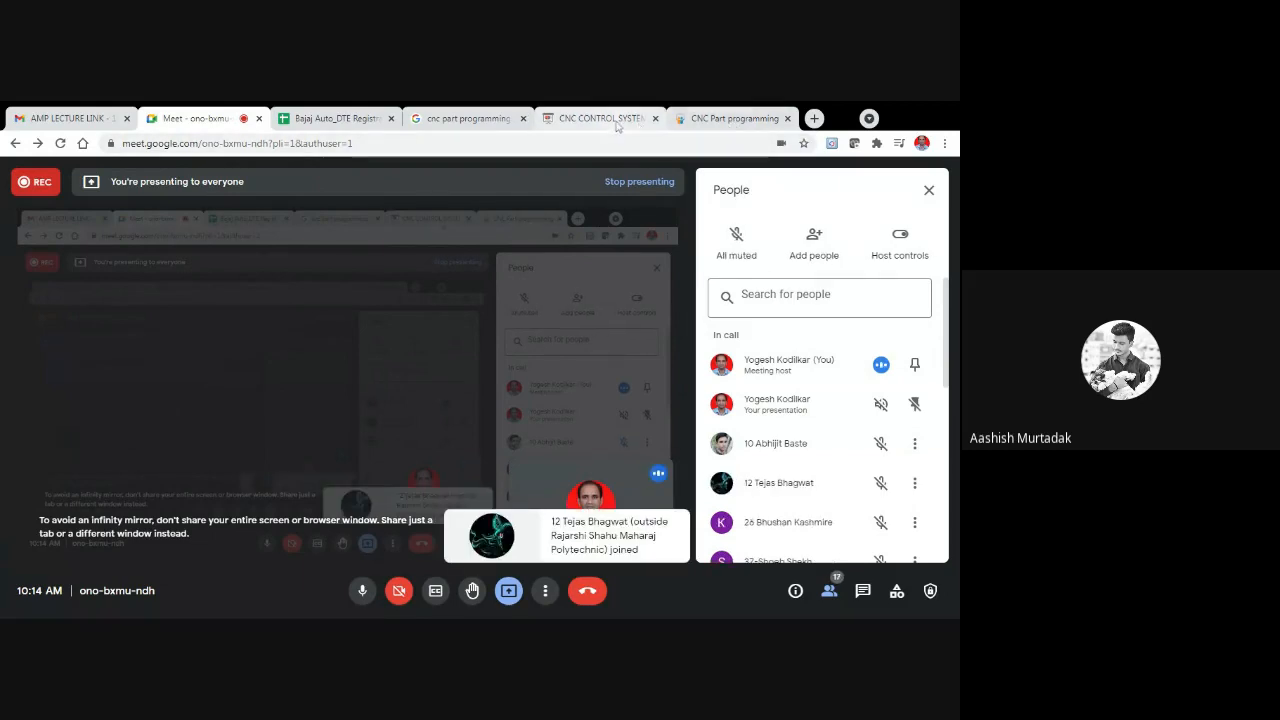
left_click(600, 118)
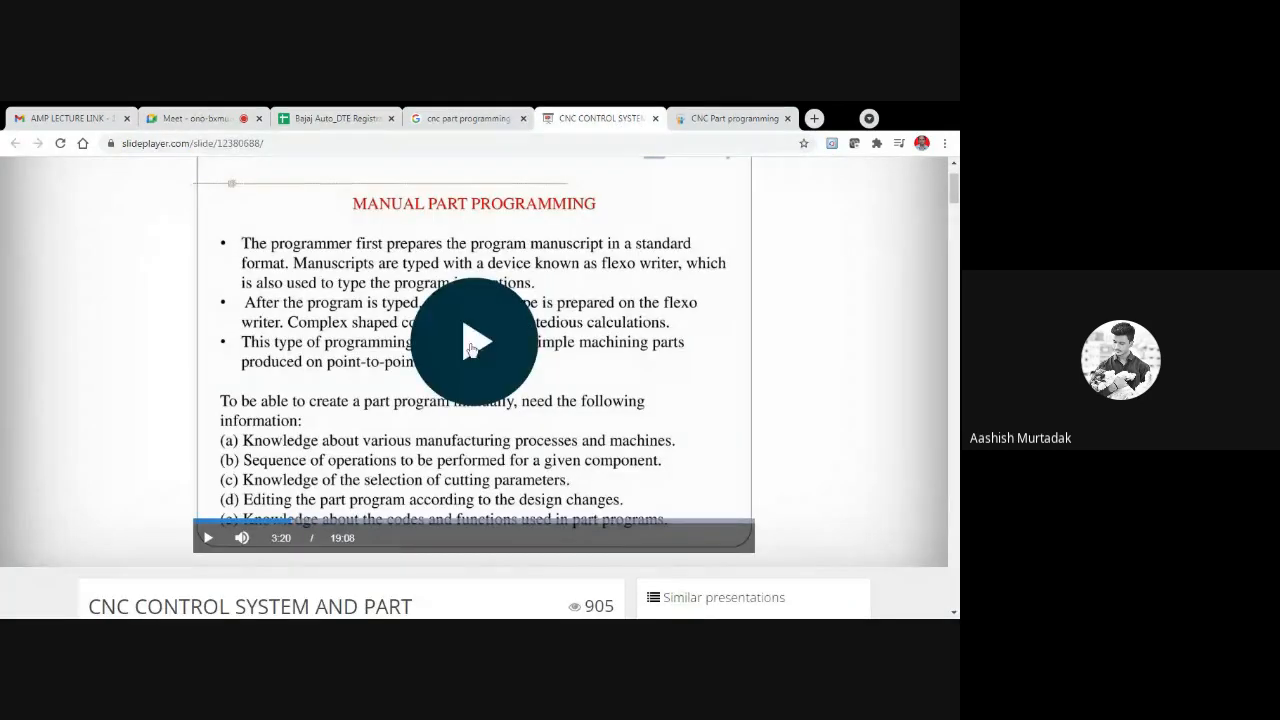
left_click(474, 340)
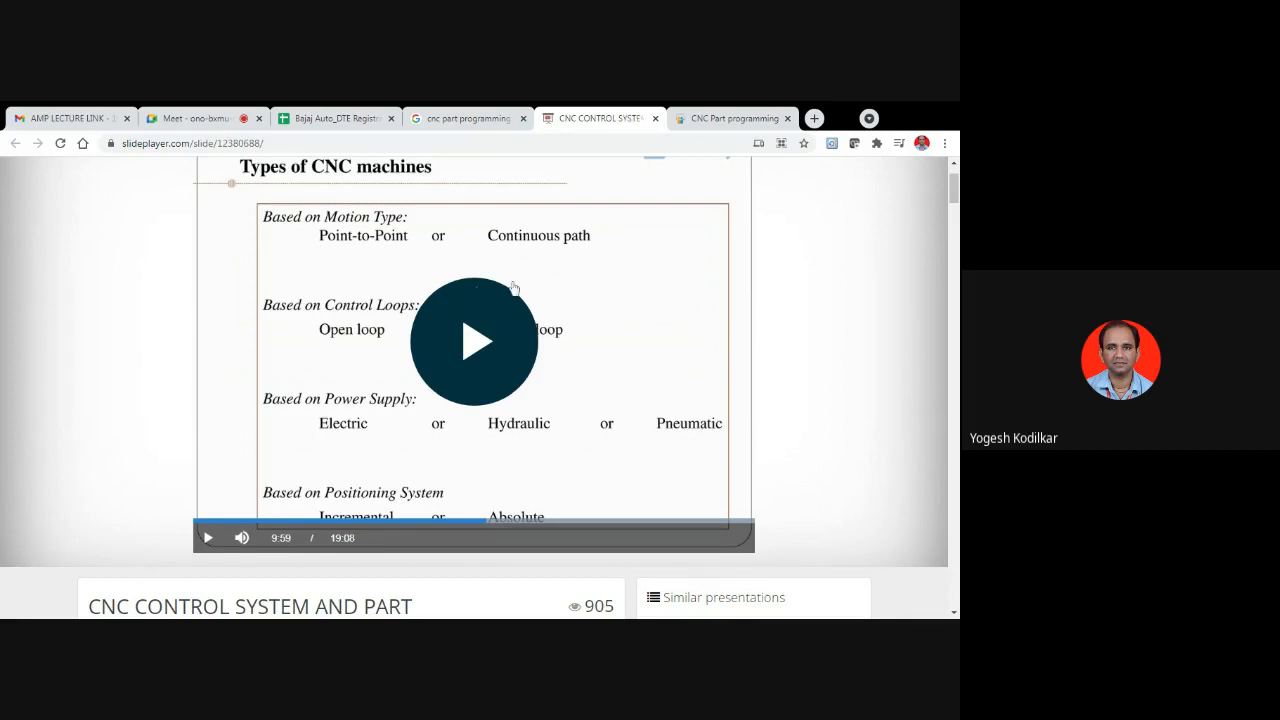
mouse_move(405, 372)
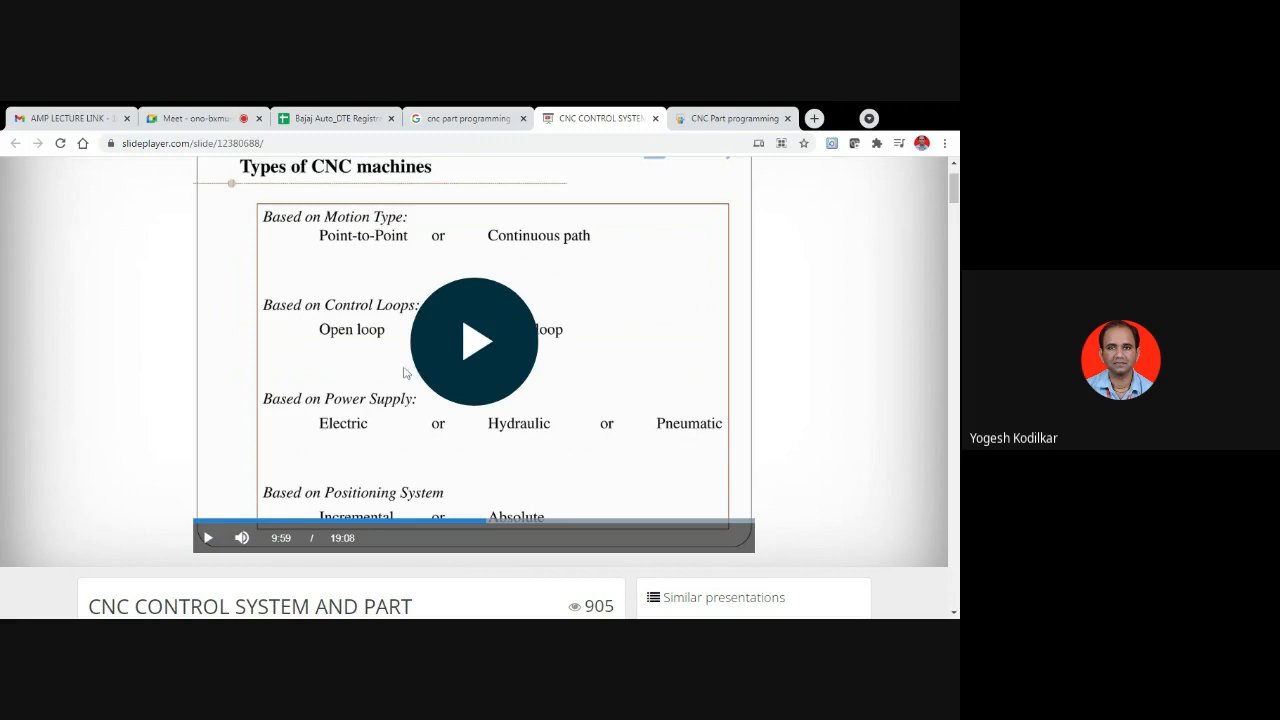
Resume the paused SlidePlayer lecture video from 9:59.
left_click(474, 341)
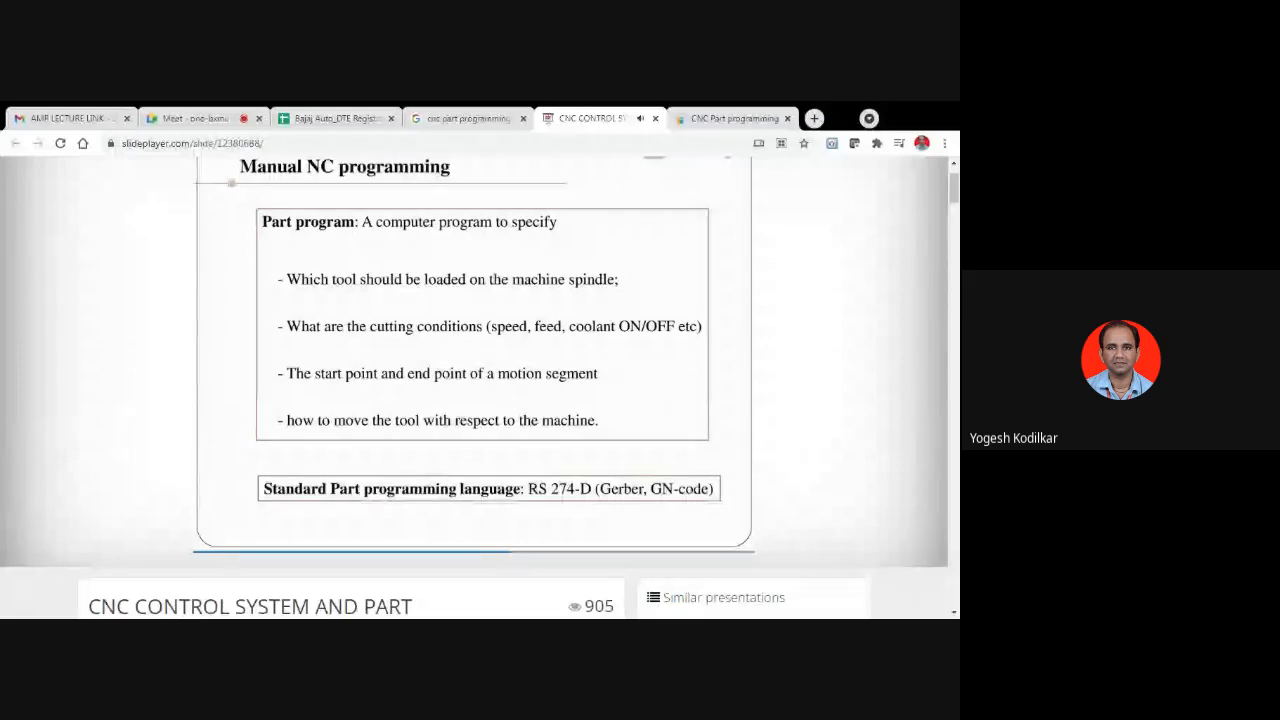
mouse_move(926, 381)
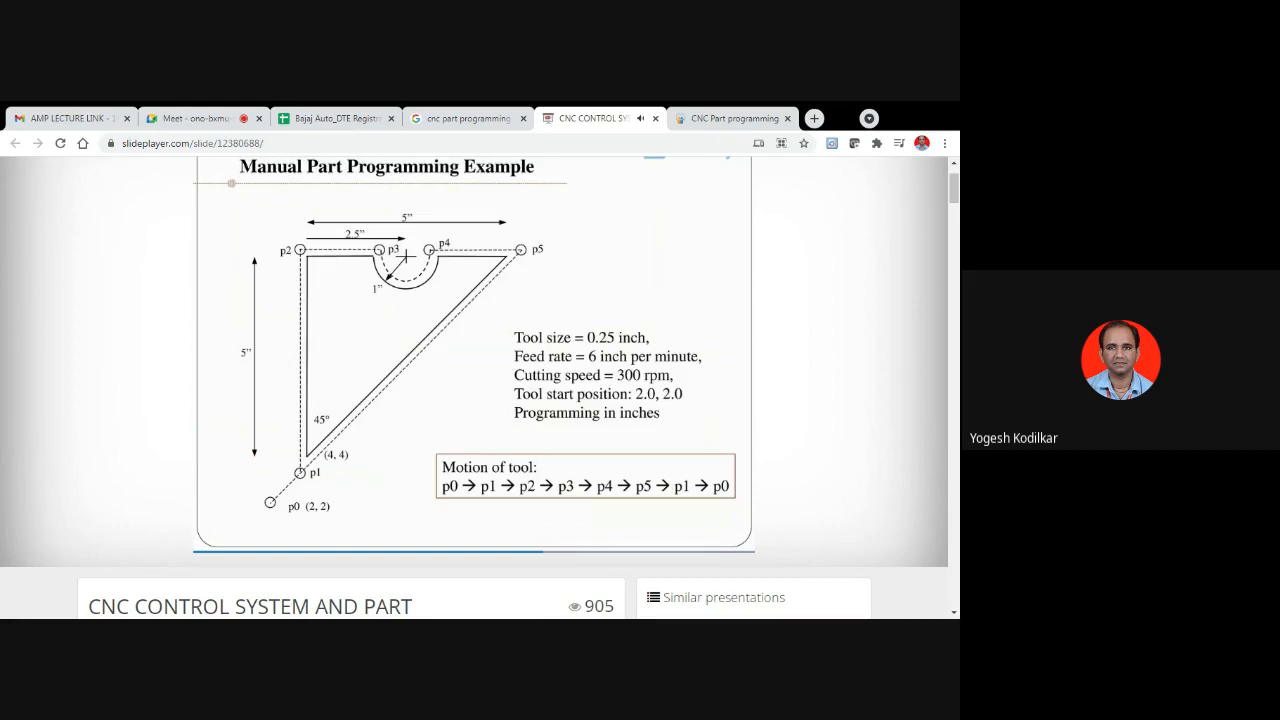
mouse_move(412, 520)
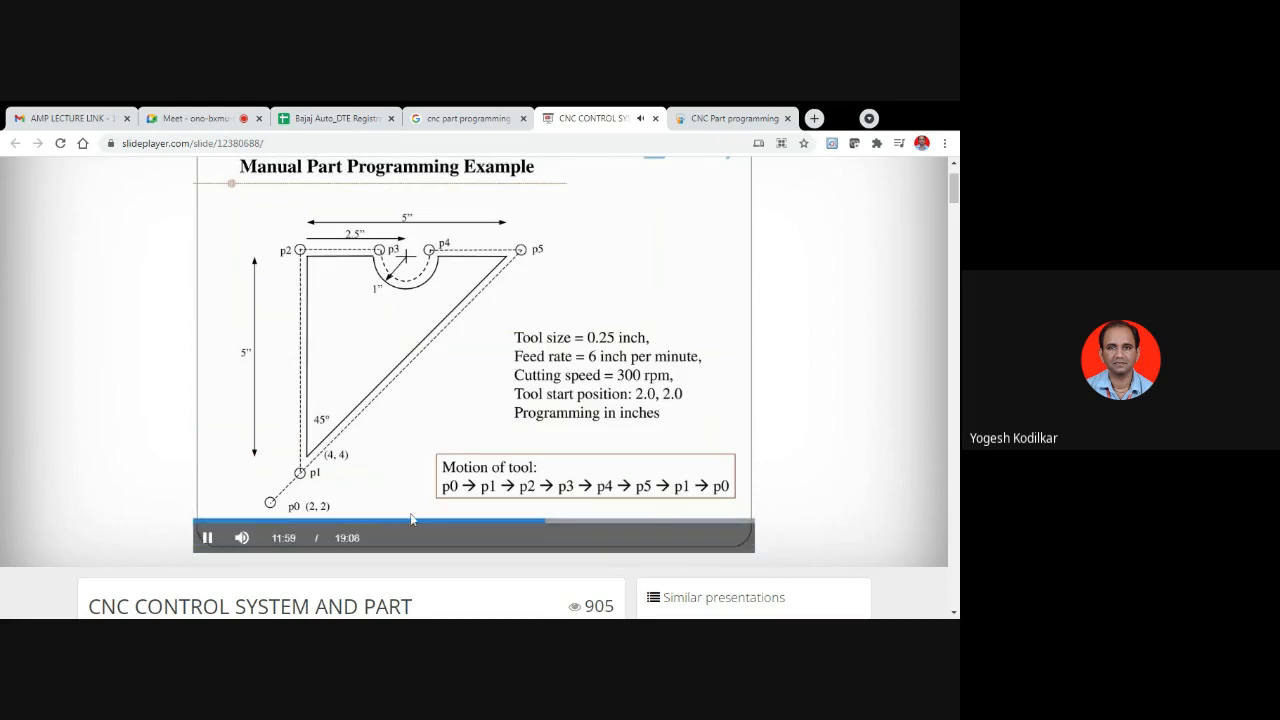